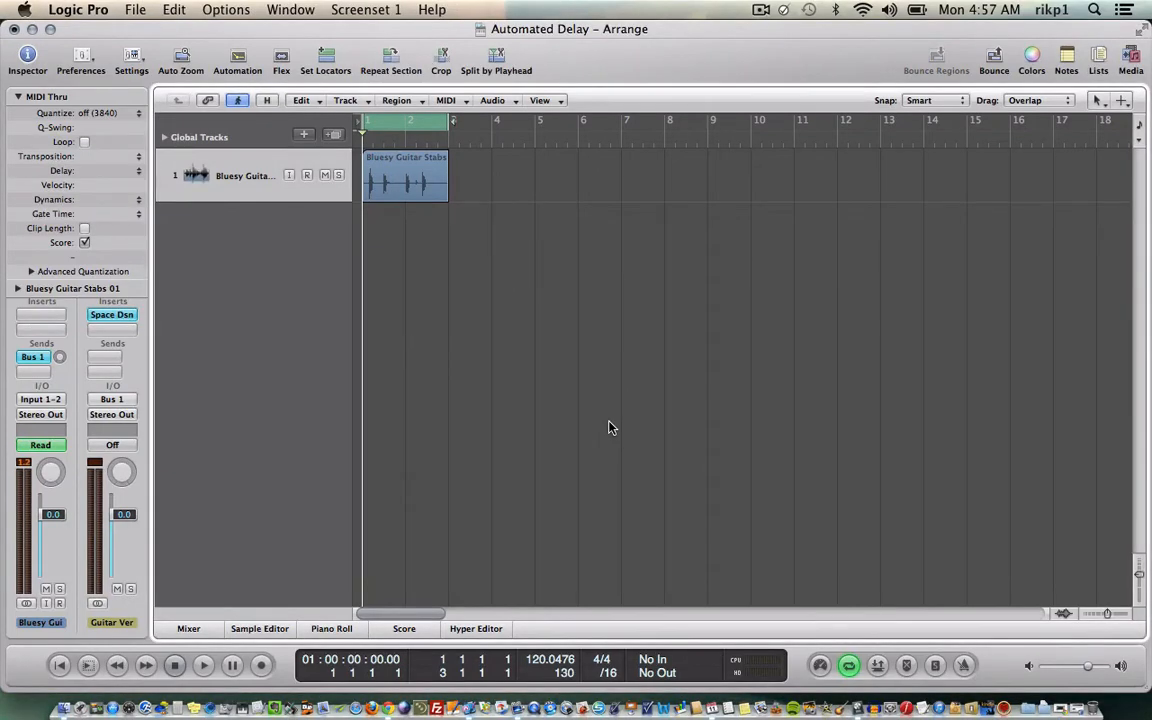
{"action": "mouse_move", "coordinate": [344, 191]}
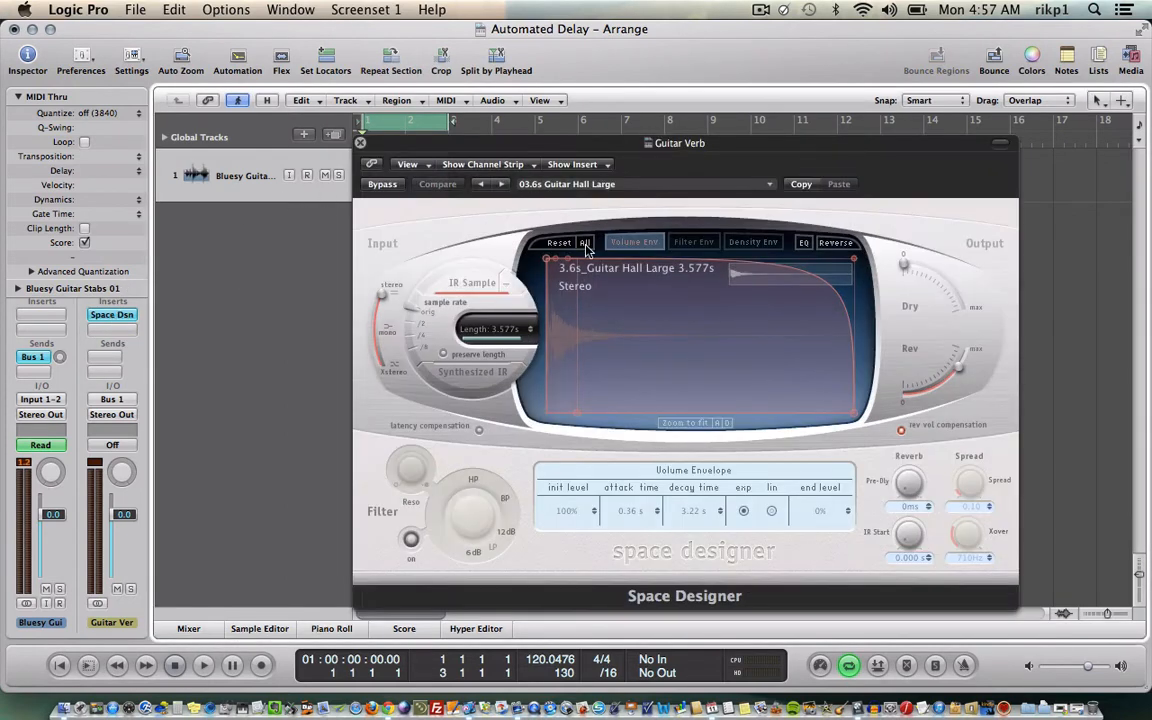
Step: Bypass the aux Space Designer reverb to hear the dry guitar, then reopen and close it
{"action": "left_click", "coordinate": [382, 184]}
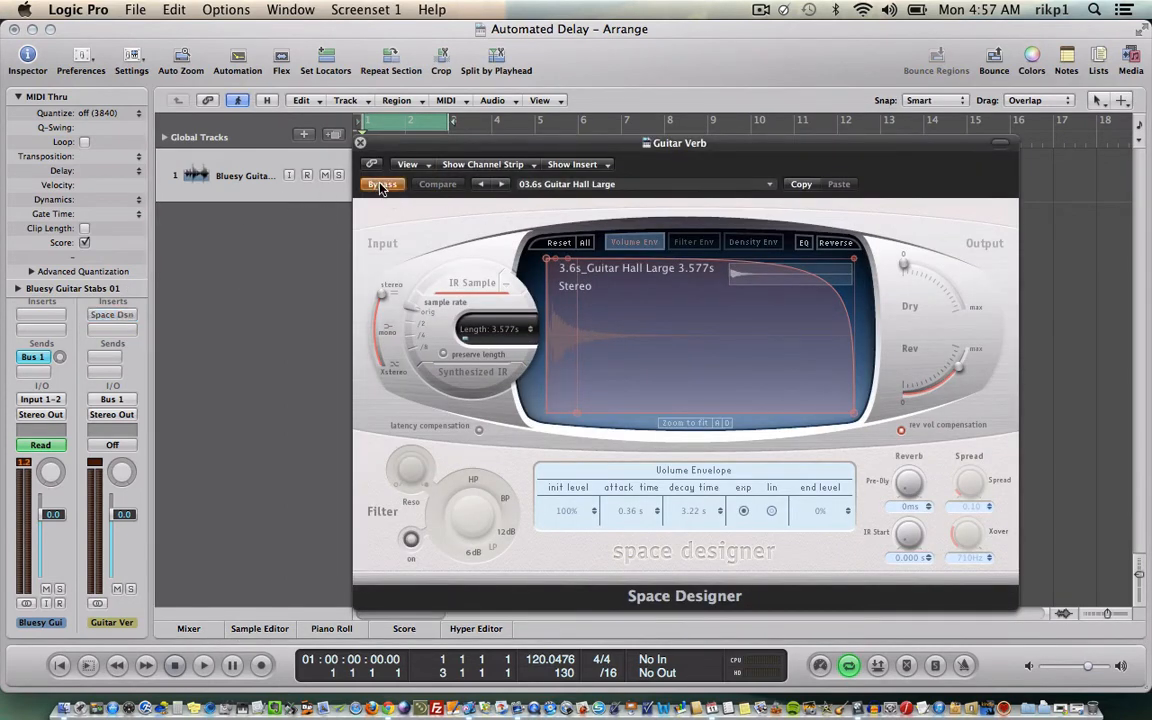
{"action": "left_click", "coordinate": [360, 142]}
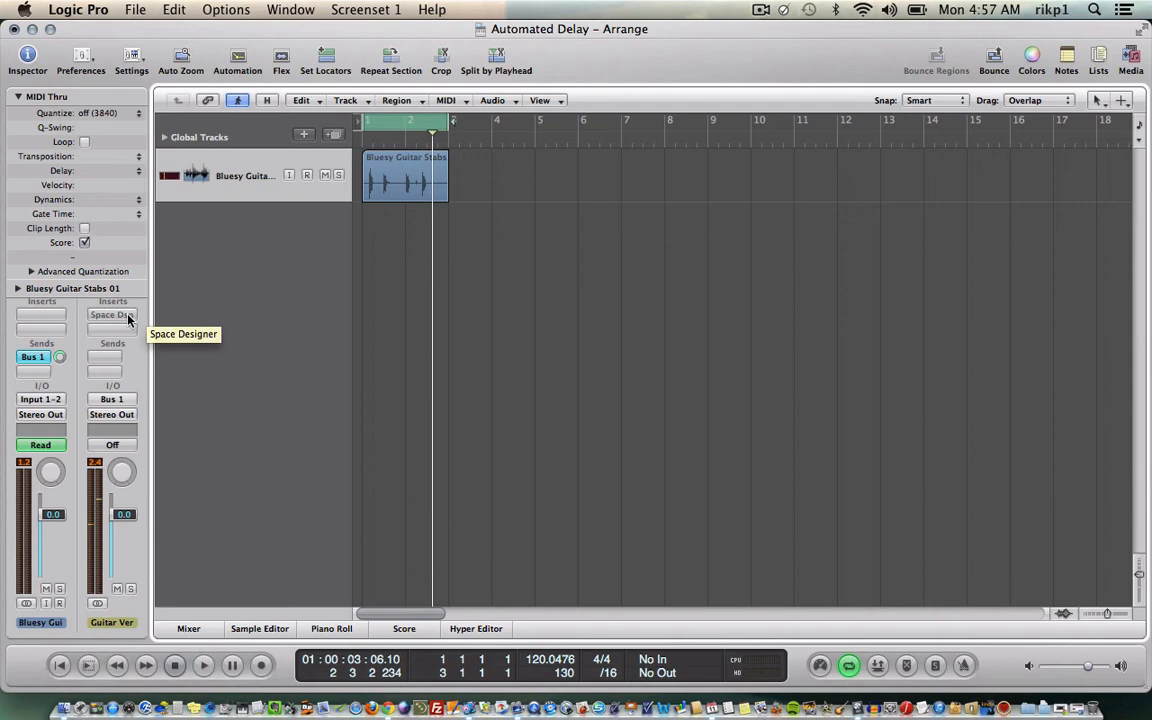
{"action": "left_click", "coordinate": [112, 315]}
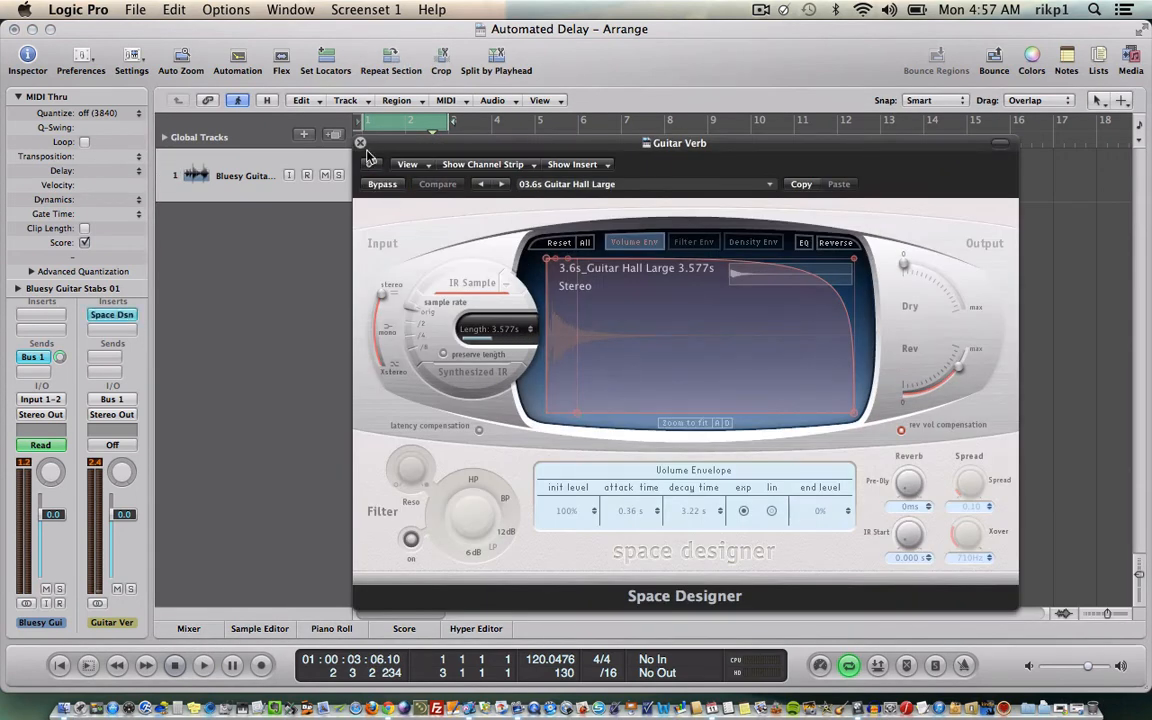
{"action": "left_click", "coordinate": [359, 142]}
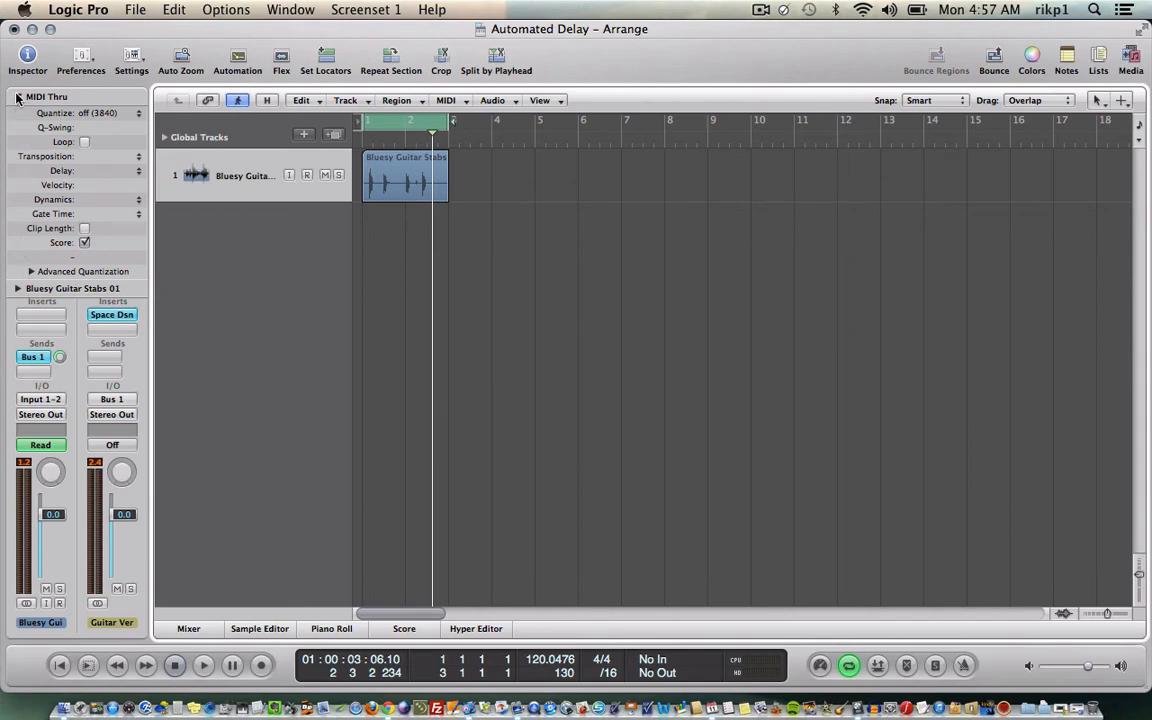
Step: Hide the region parameter list and view the Bus 1 send options without changes
{"action": "left_click", "coordinate": [13, 99]}
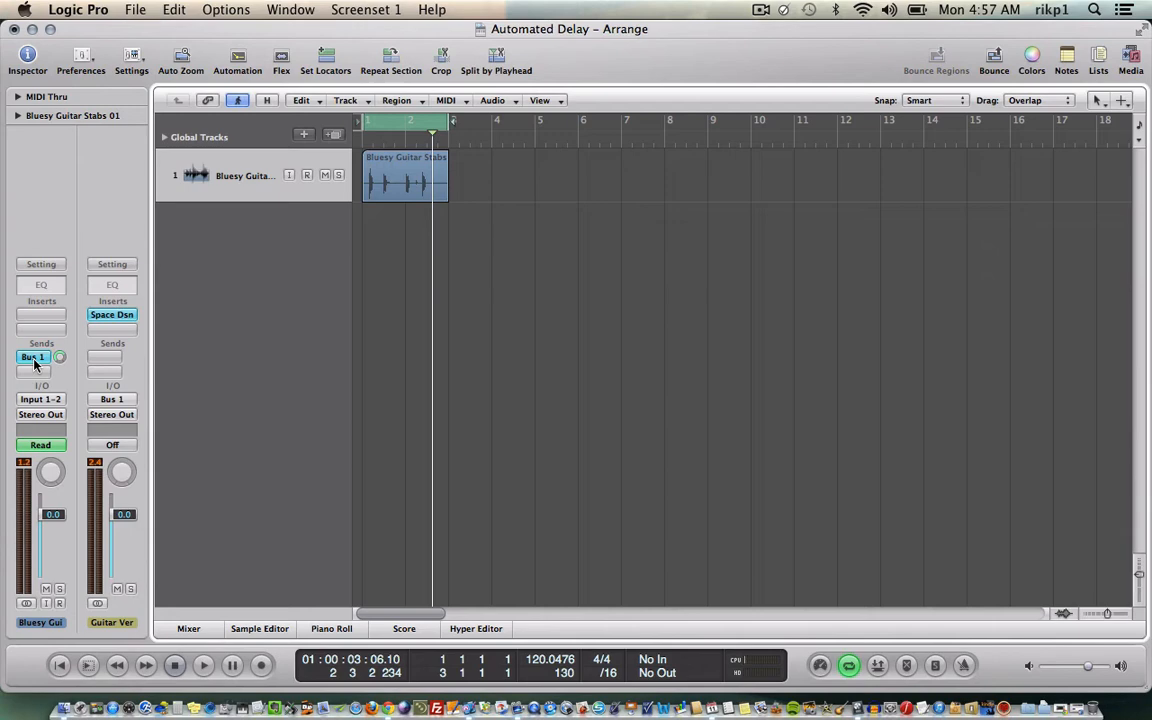
{"action": "left_click", "coordinate": [34, 357]}
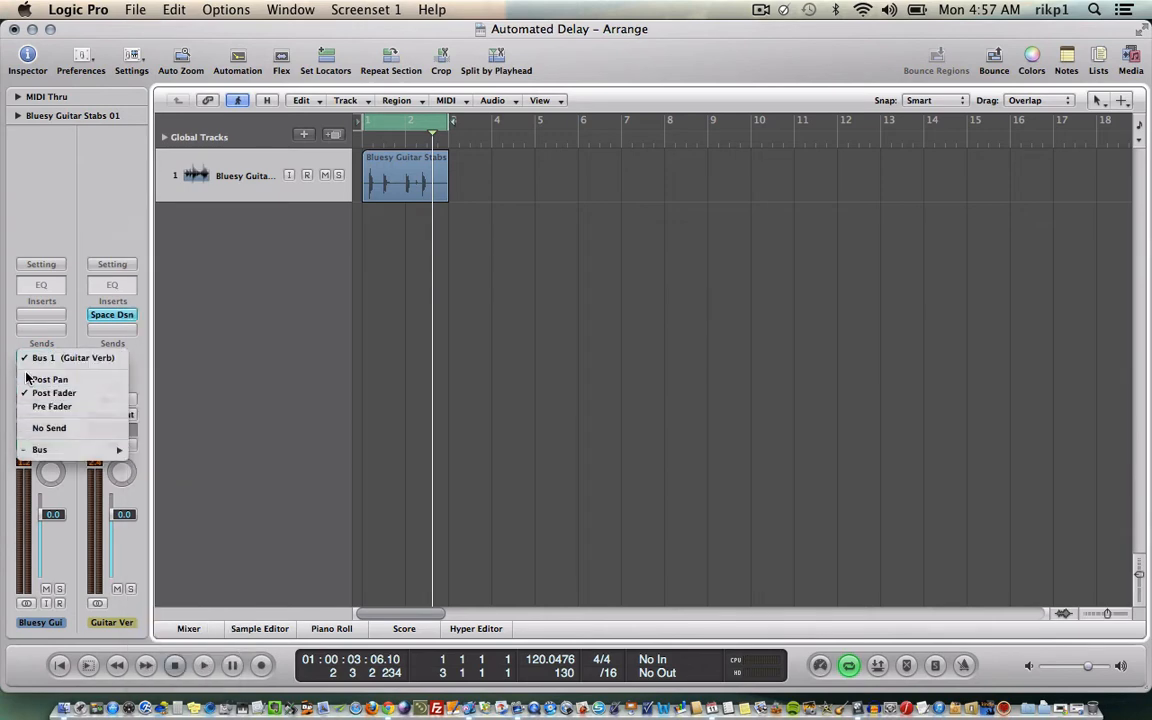
{"action": "left_click", "coordinate": [74, 357]}
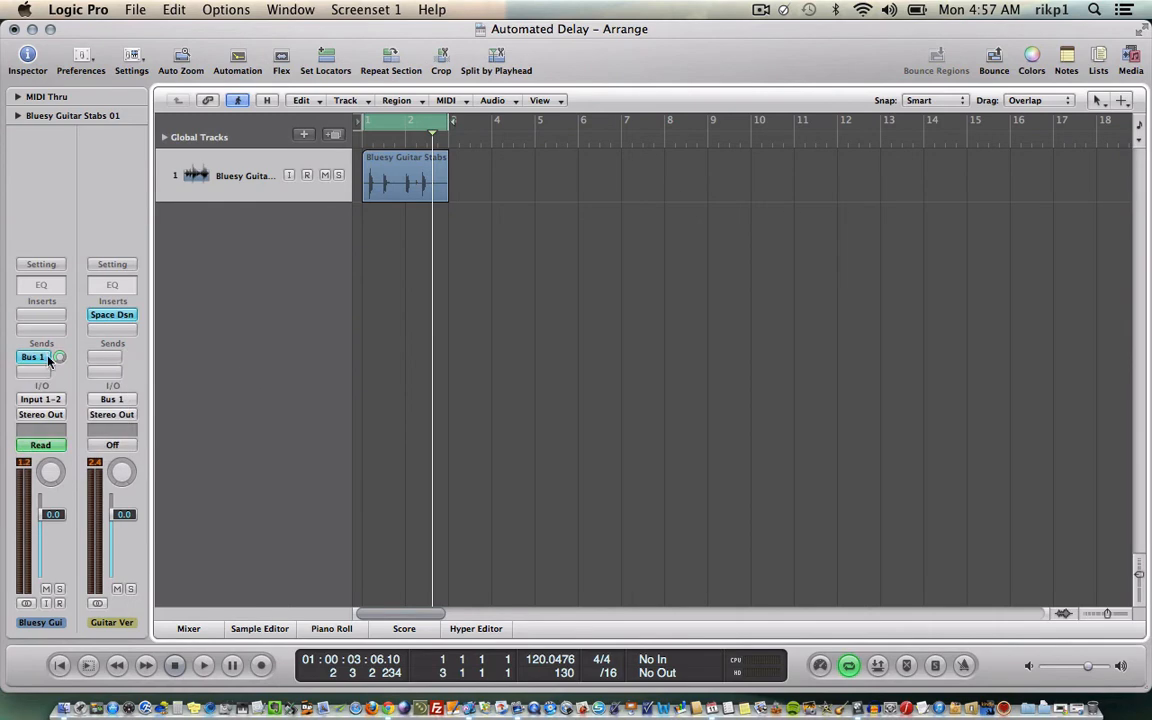
{"action": "mouse_move", "coordinate": [244, 375]}
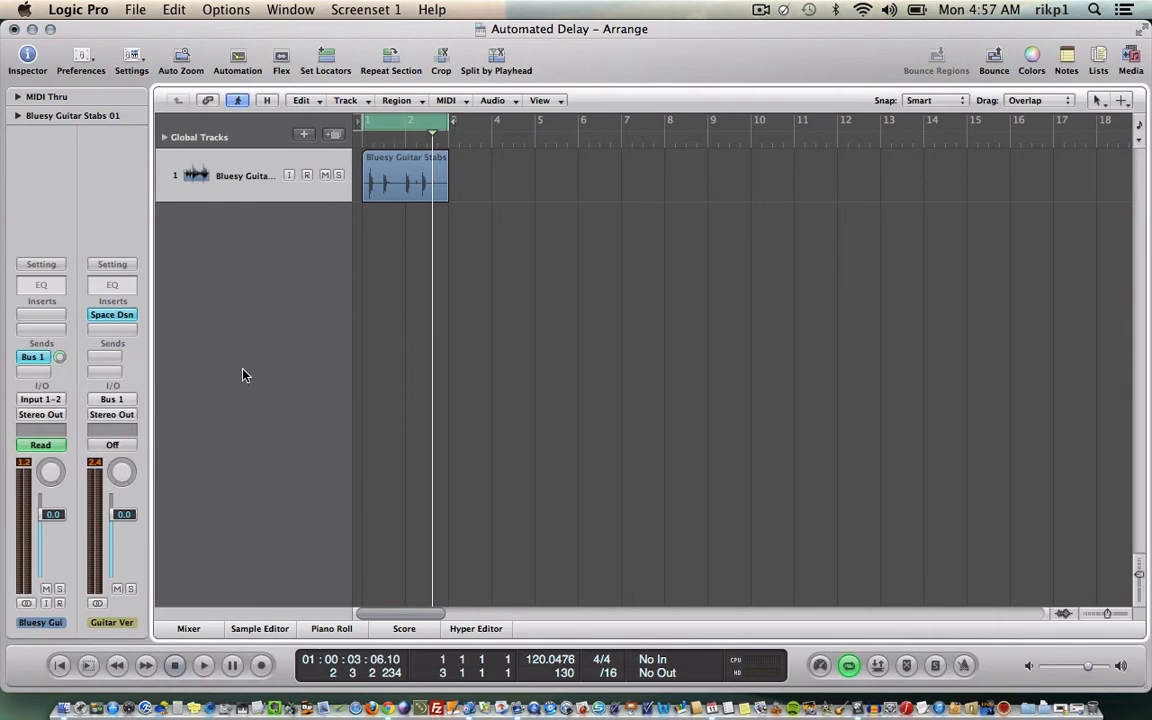
Step: Open the mixer, inspect Space Designer on the Guitar Verb aux, and check the Bus 1 send level
{"action": "left_click", "coordinate": [187, 628]}
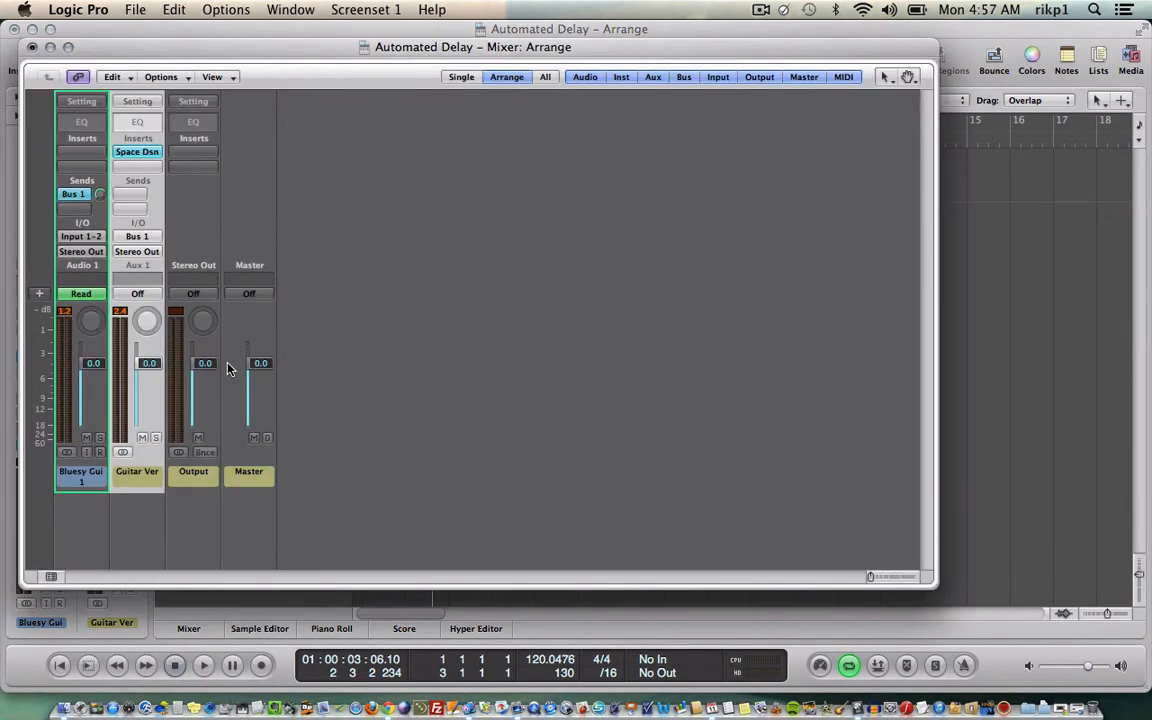
{"action": "mouse_move", "coordinate": [197, 407]}
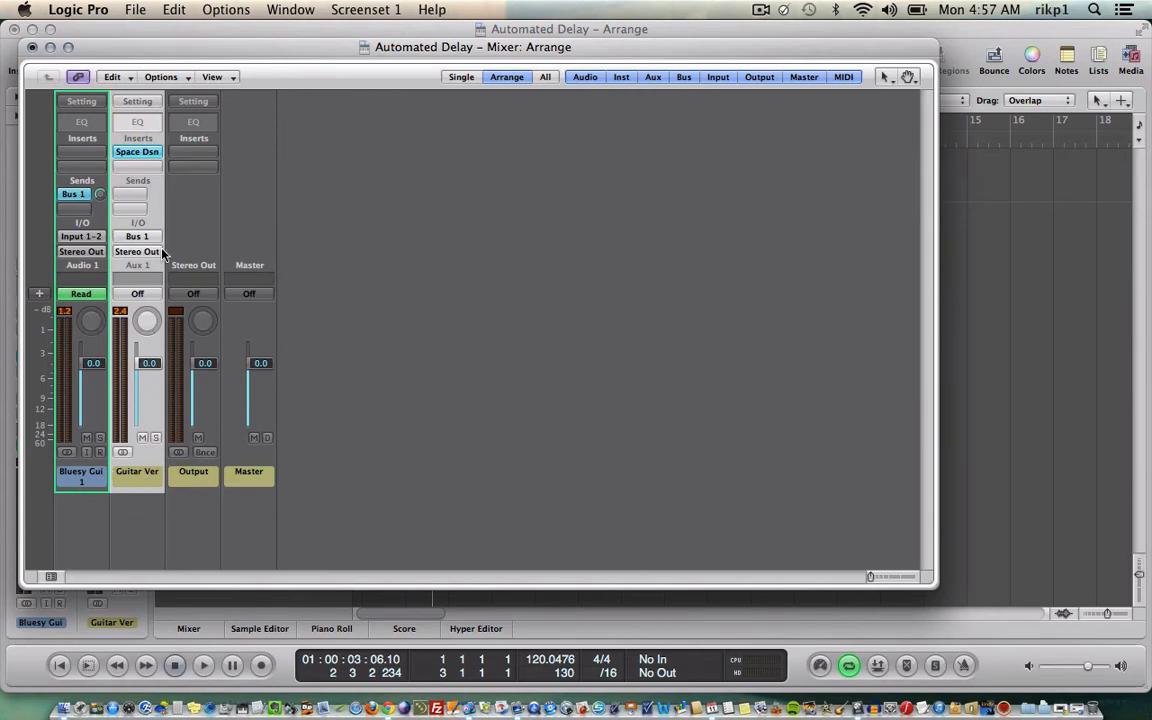
{"action": "mouse_move", "coordinate": [139, 152]}
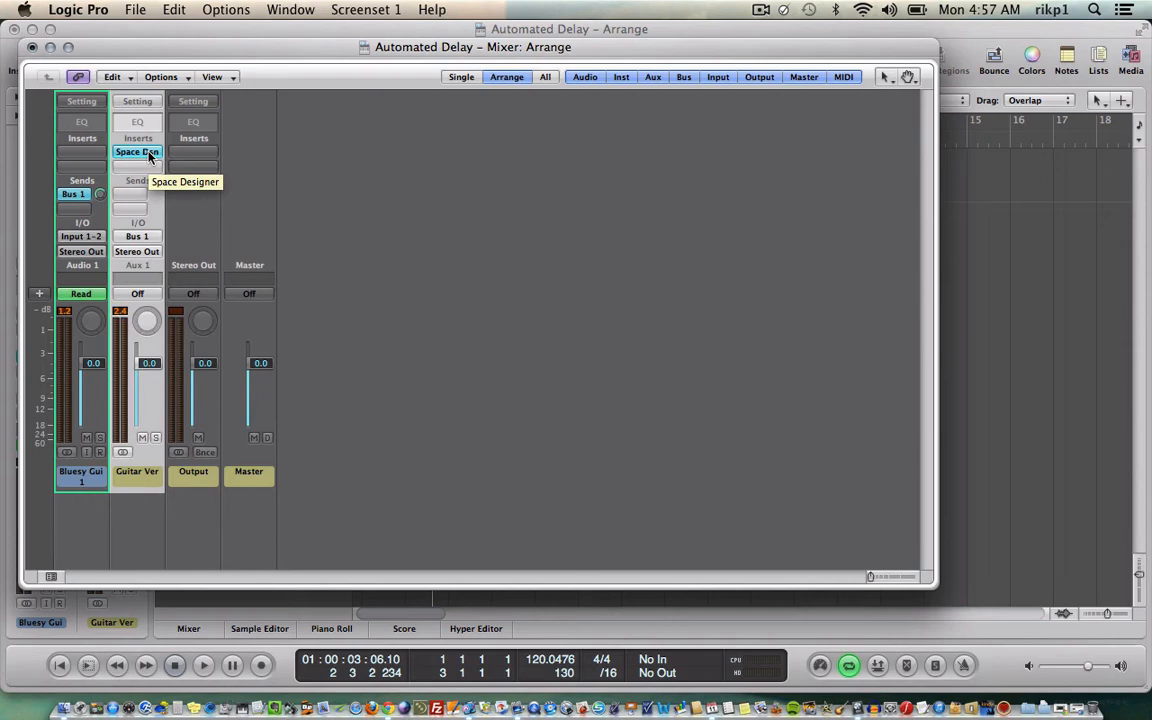
{"action": "left_click", "coordinate": [137, 151]}
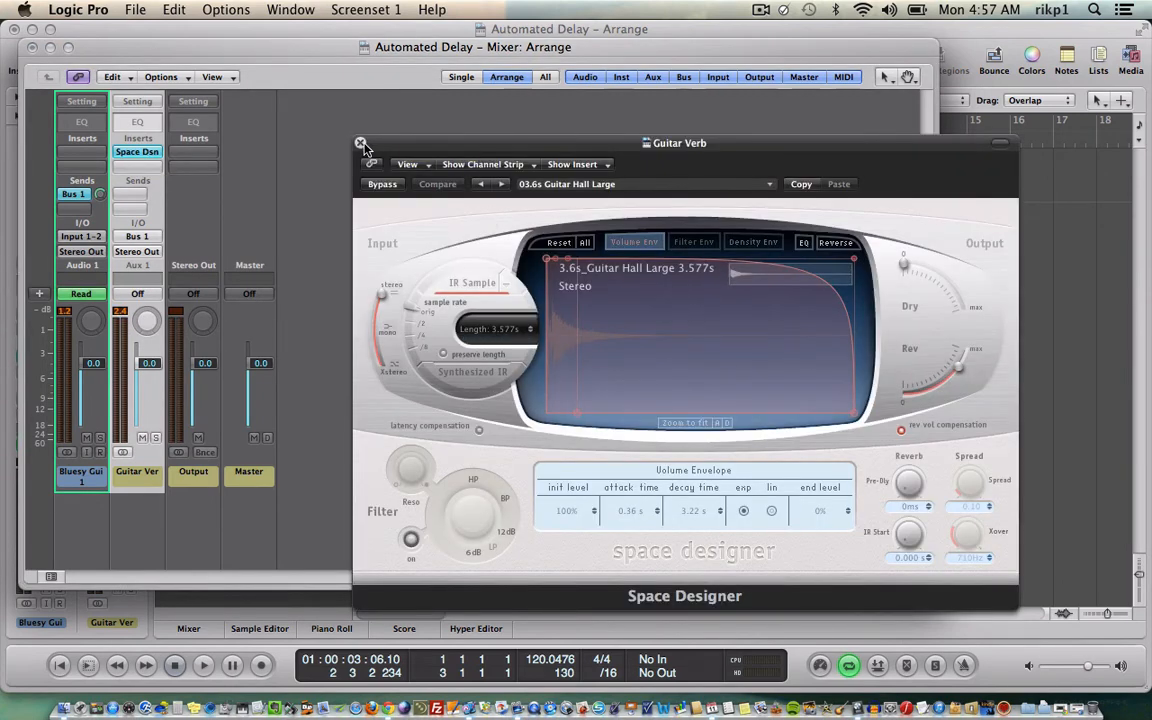
{"action": "left_click", "coordinate": [360, 143]}
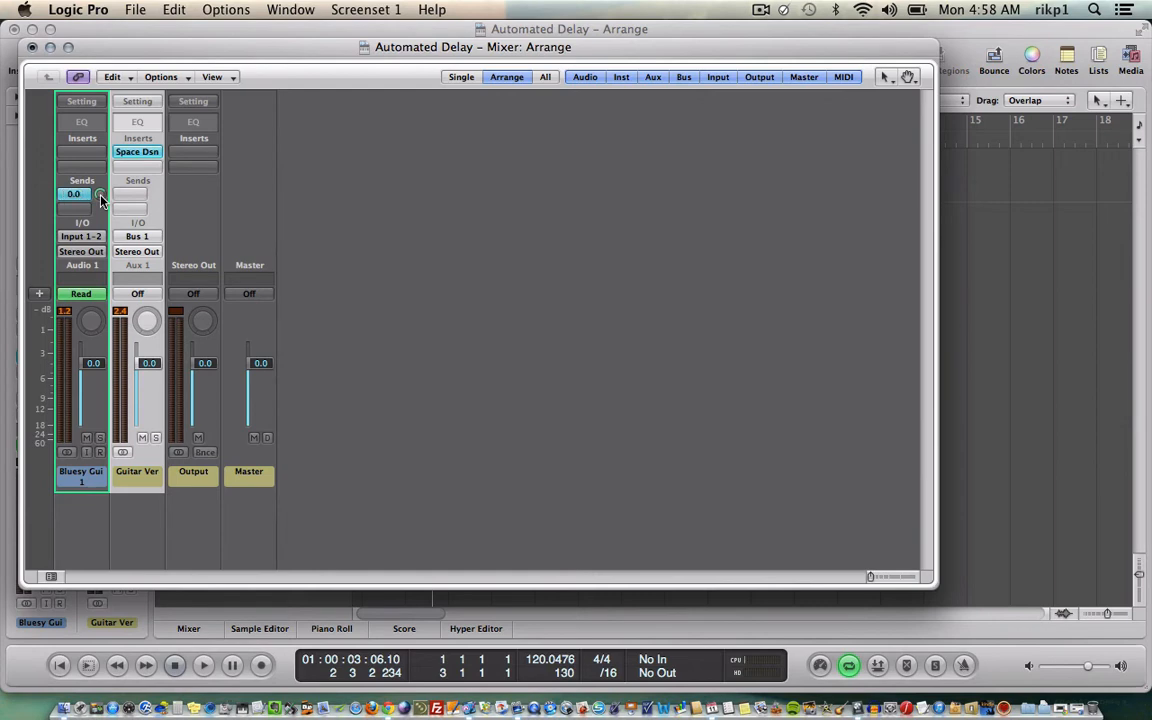
{"action": "left_click", "coordinate": [82, 194]}
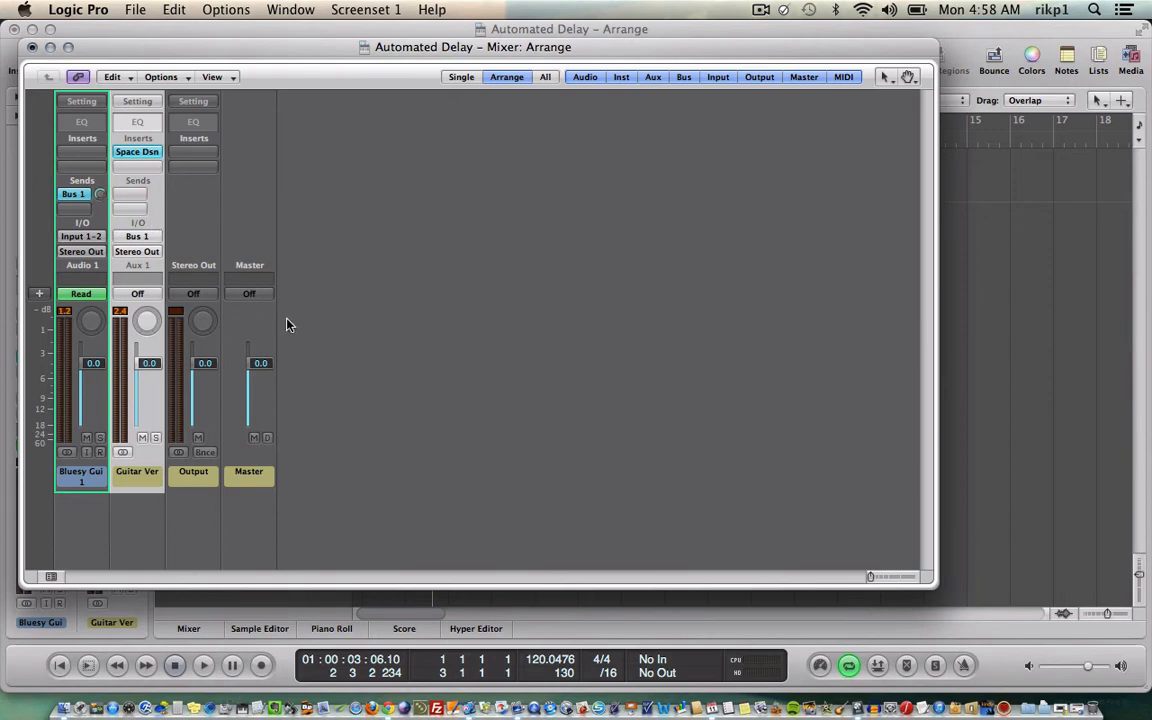
{"action": "mouse_move", "coordinate": [335, 282]}
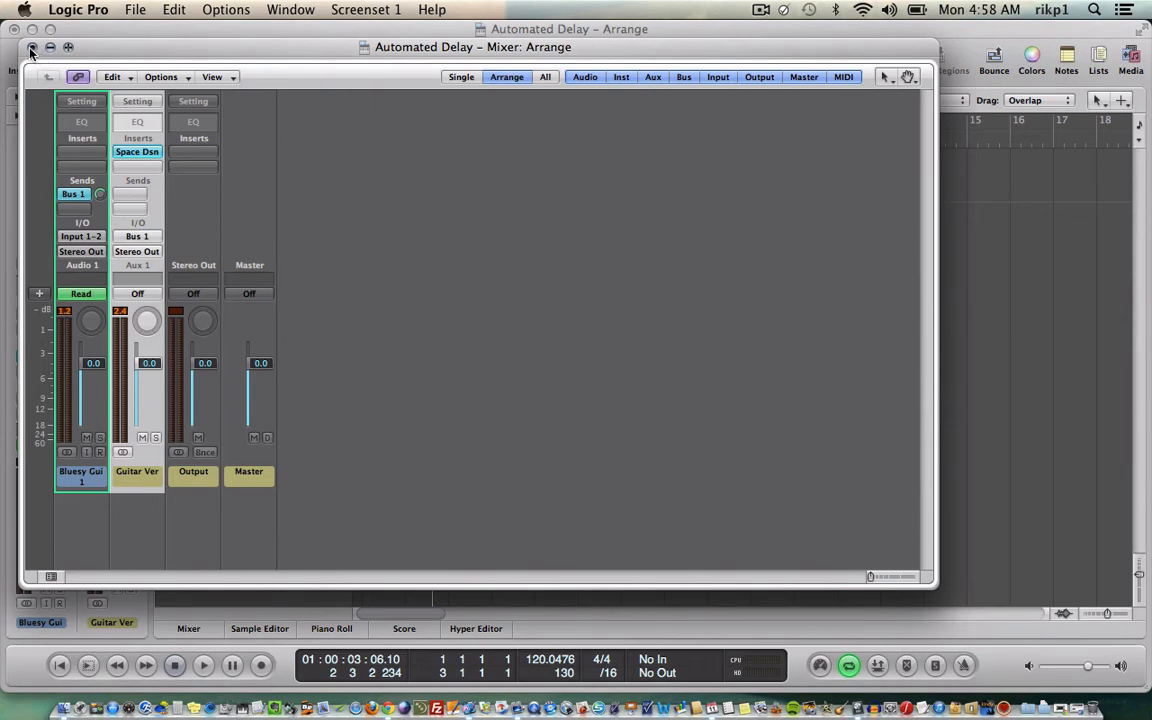
Step: Close the mixer and set the guitar's automation lane to Send 1 (Guitar Verb)
{"action": "left_click", "coordinate": [31, 47]}
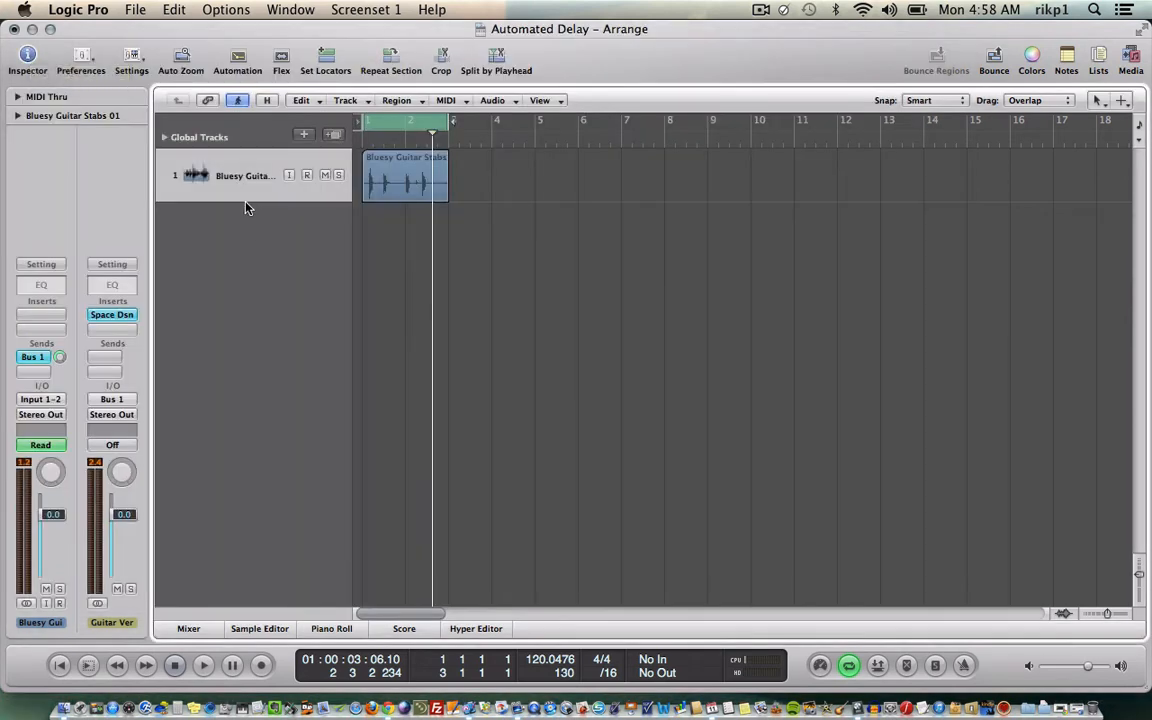
{"action": "mouse_move", "coordinate": [449, 307]}
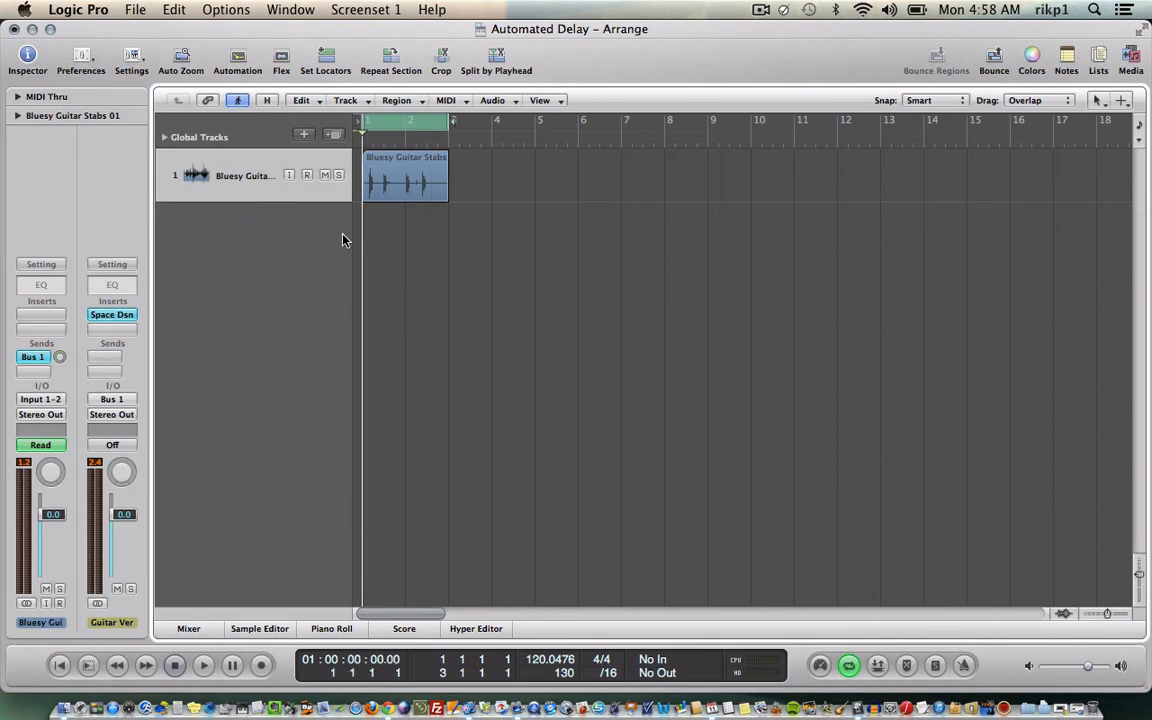
{"action": "mouse_move", "coordinate": [386, 365]}
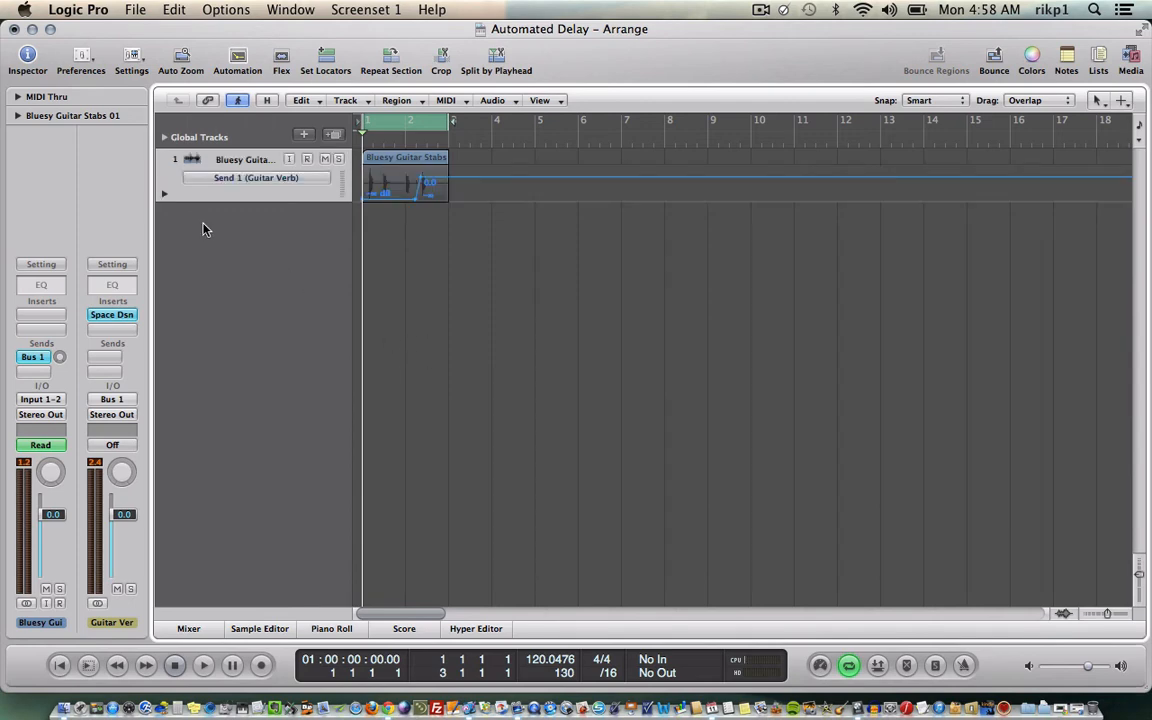
{"action": "mouse_move", "coordinate": [272, 183]}
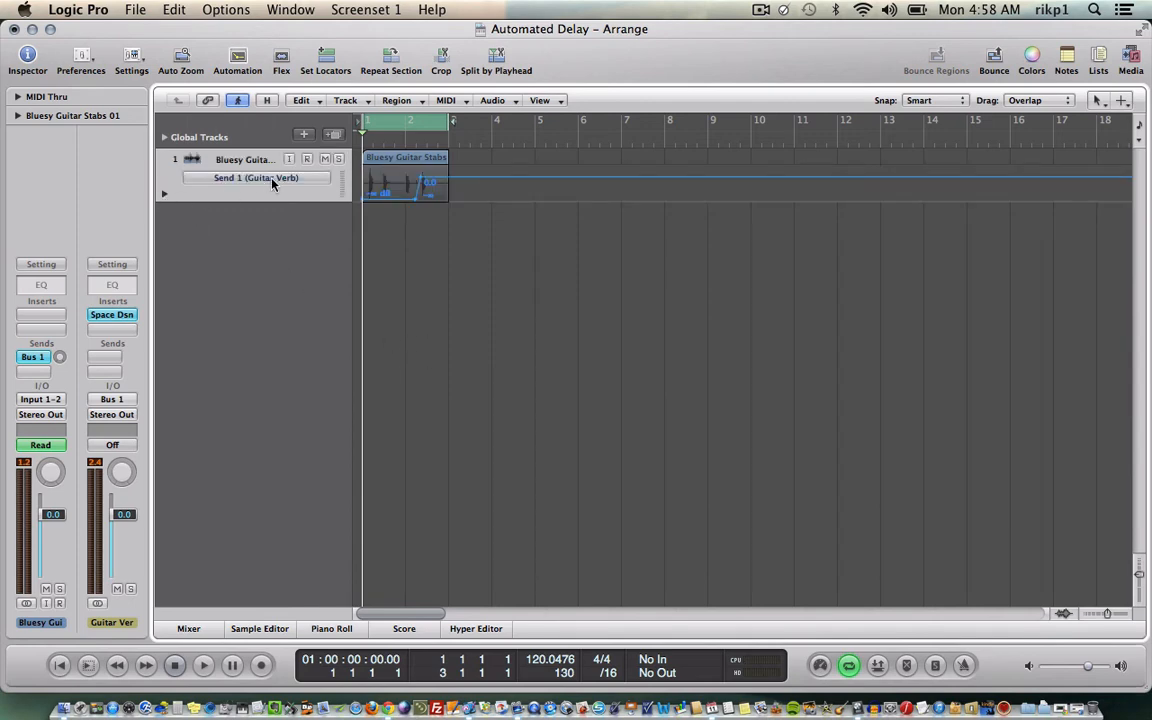
{"action": "left_click", "coordinate": [255, 177]}
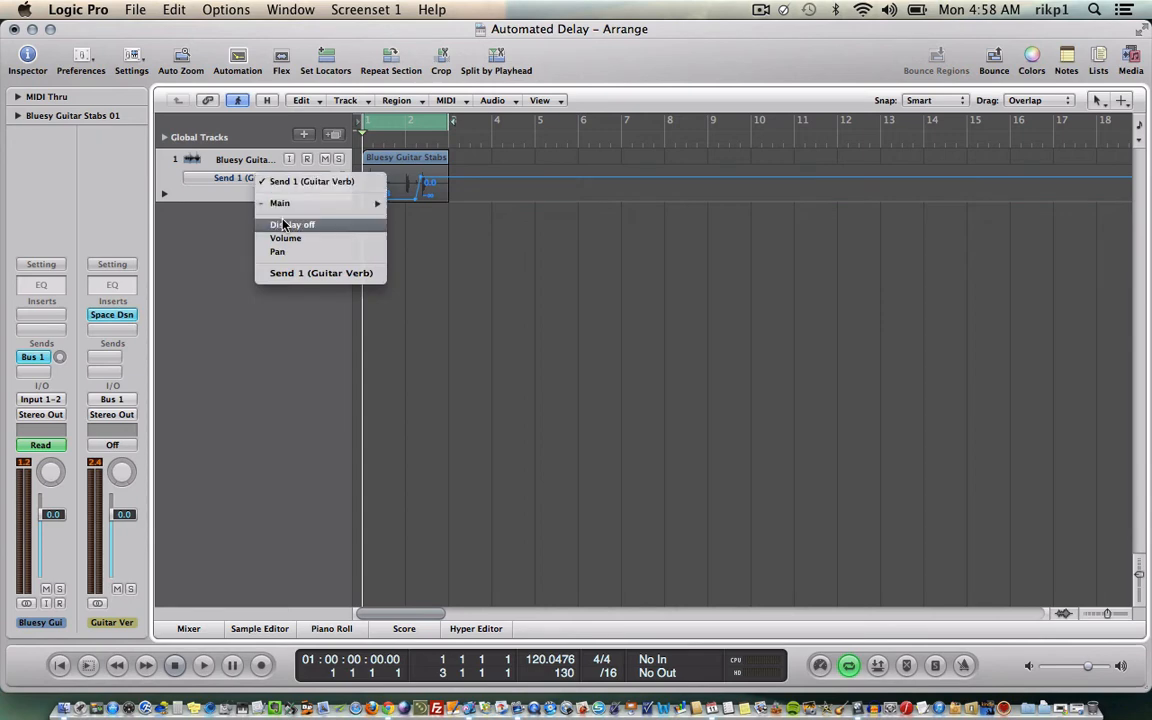
{"action": "left_click", "coordinate": [285, 238]}
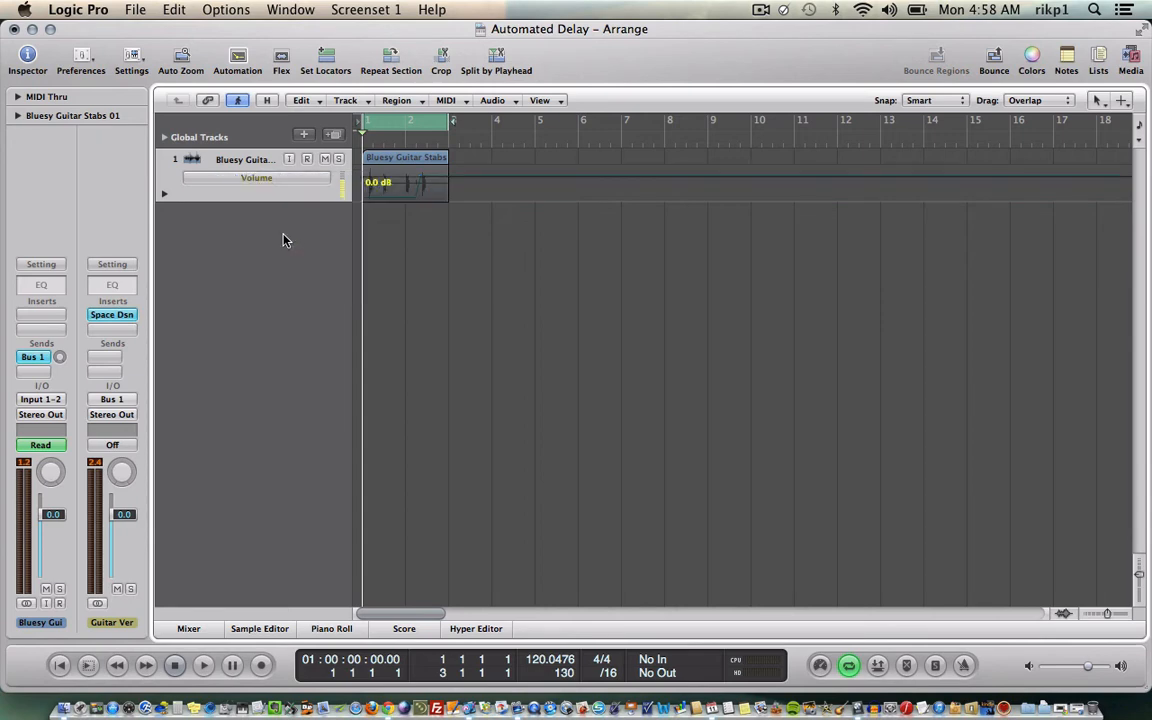
{"action": "left_click", "coordinate": [256, 177]}
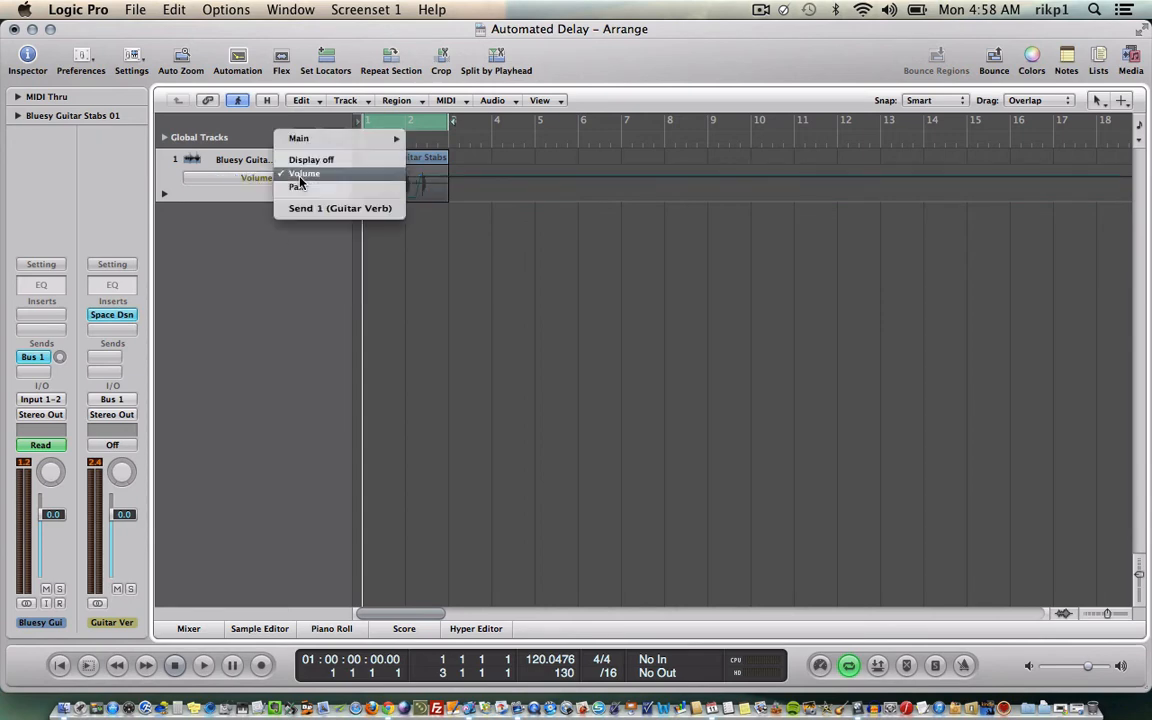
{"action": "mouse_move", "coordinate": [300, 138]}
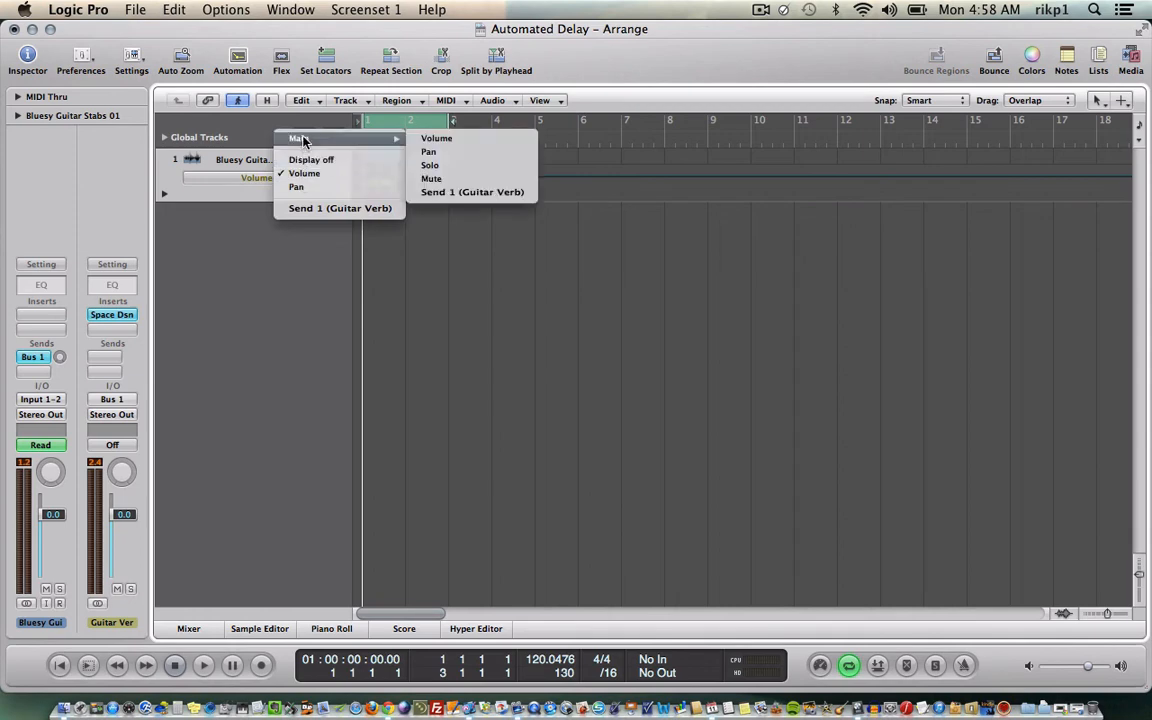
{"action": "mouse_move", "coordinate": [472, 192]}
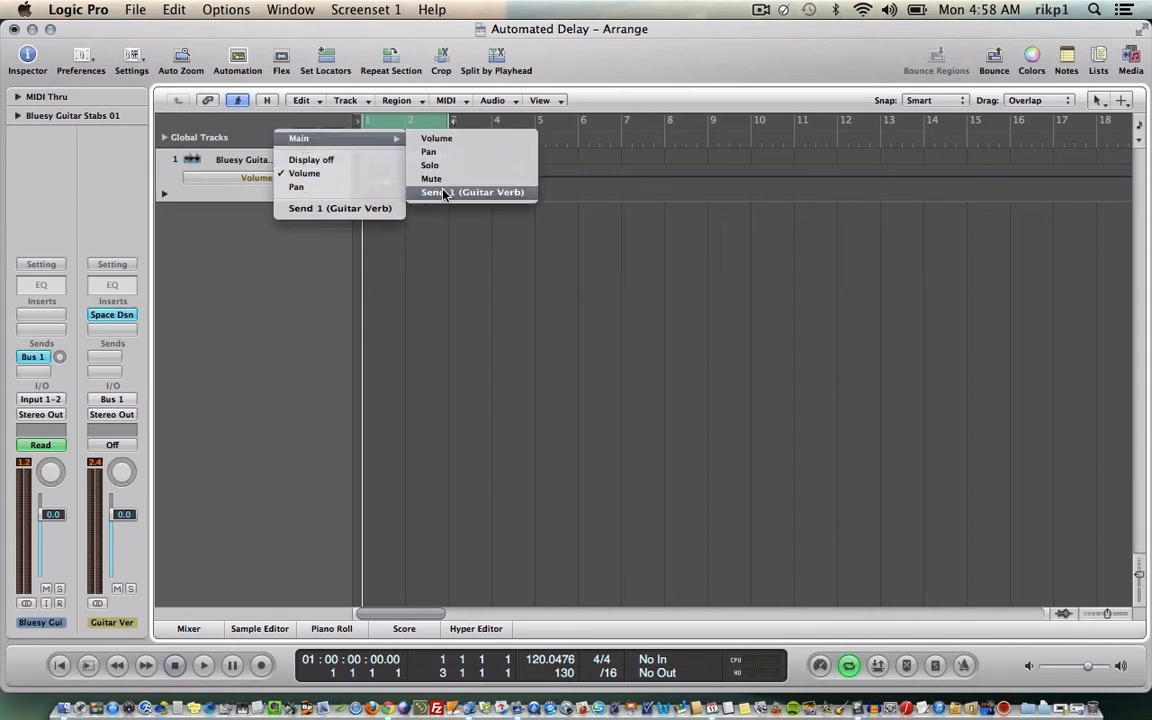
{"action": "left_click", "coordinate": [472, 192]}
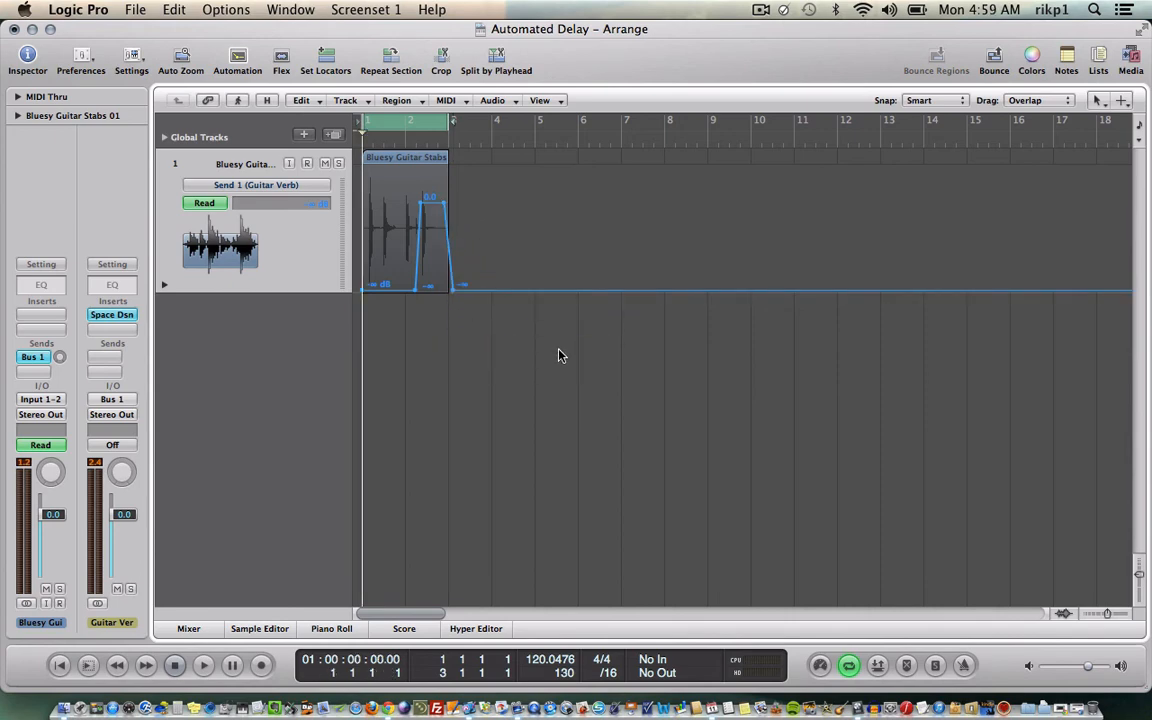
{"action": "mouse_move", "coordinate": [374, 239]}
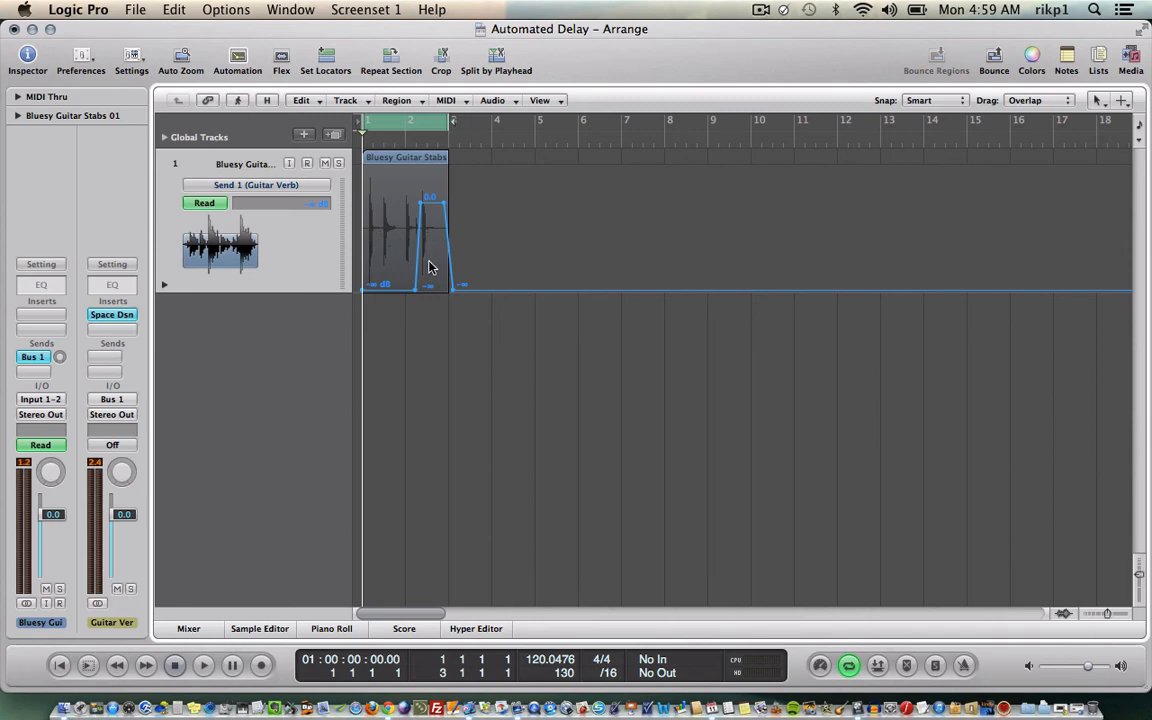
Step: Inspect the Send 1 automation rise on the guitar's final hit
{"action": "left_click", "coordinate": [205, 666]}
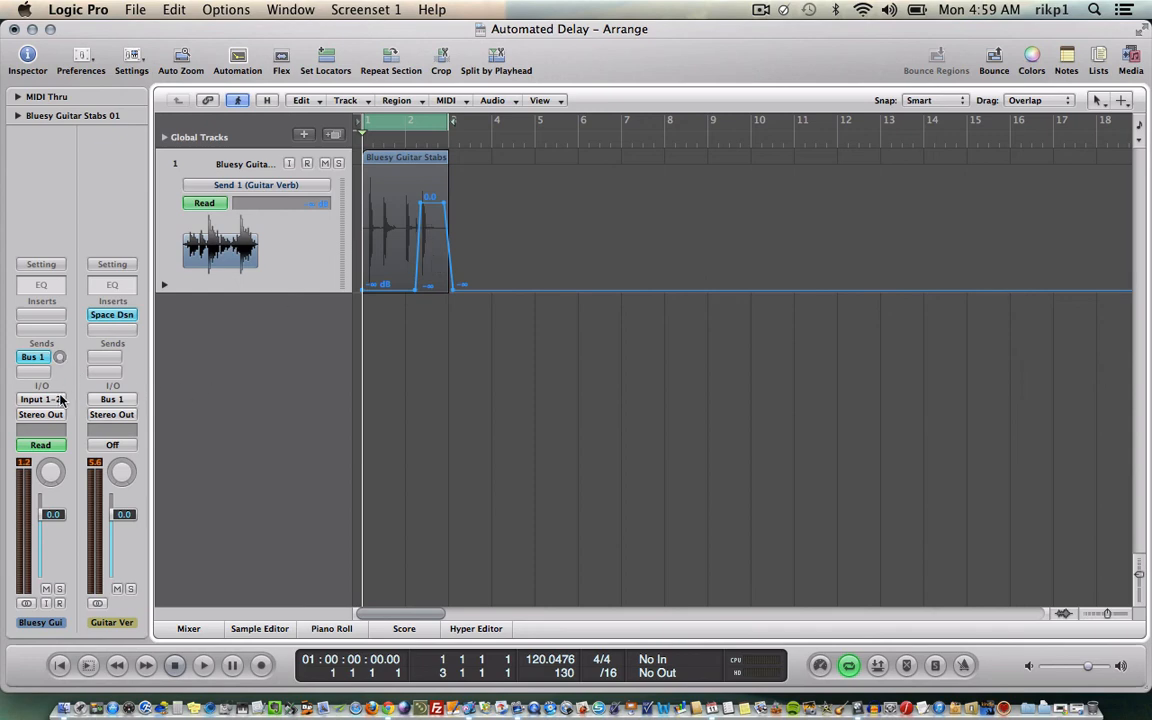
{"action": "mouse_move", "coordinate": [60, 363]}
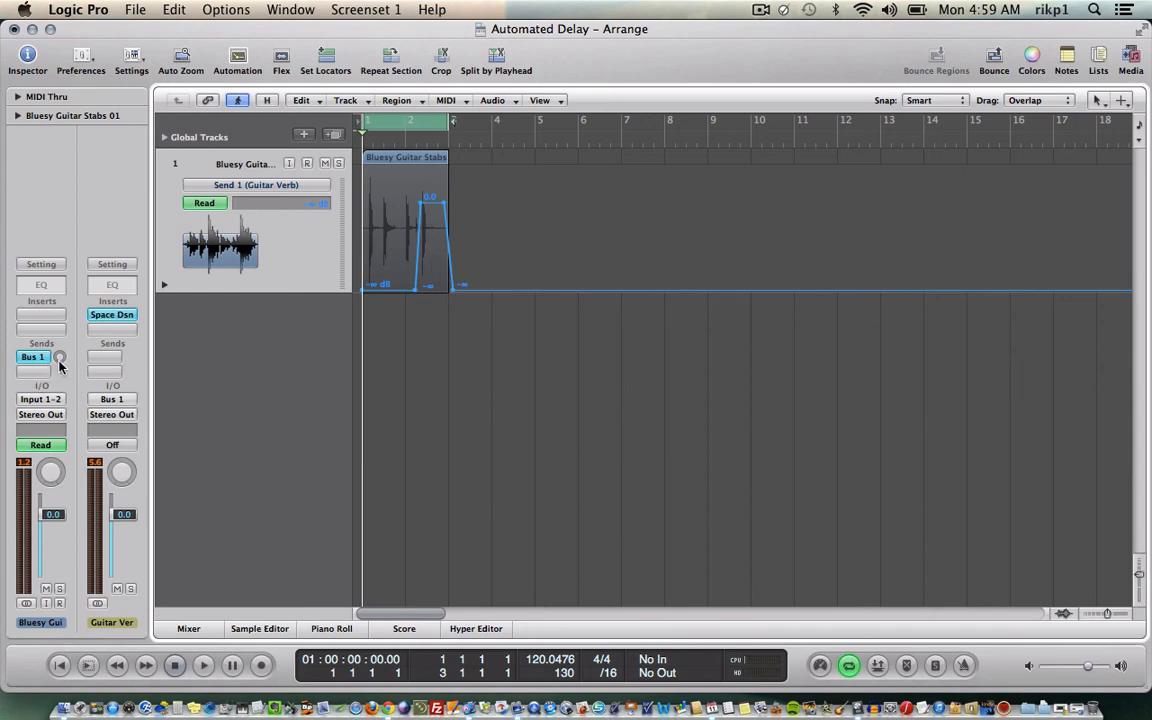